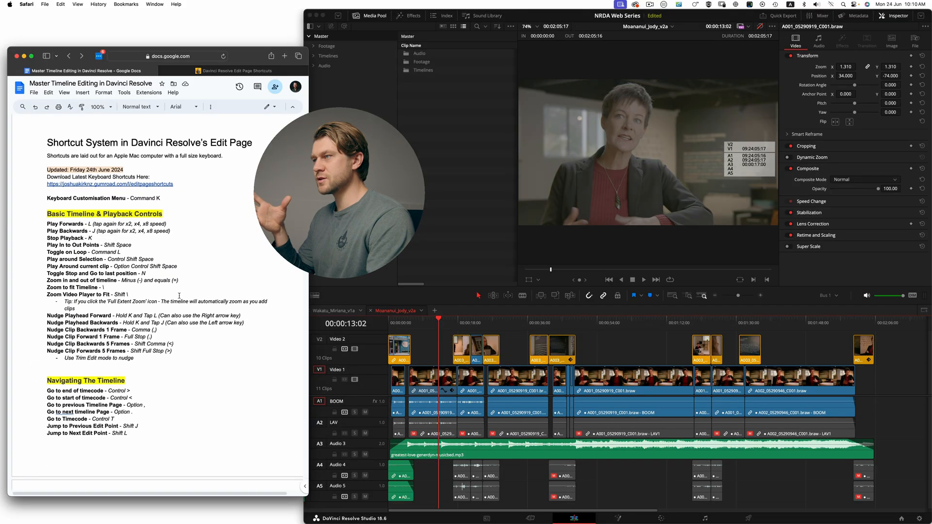
Scroll the shortcut guide past Clip Colours and Edit Panel Navigation to Multi Cam Editing
scroll(down, 3)
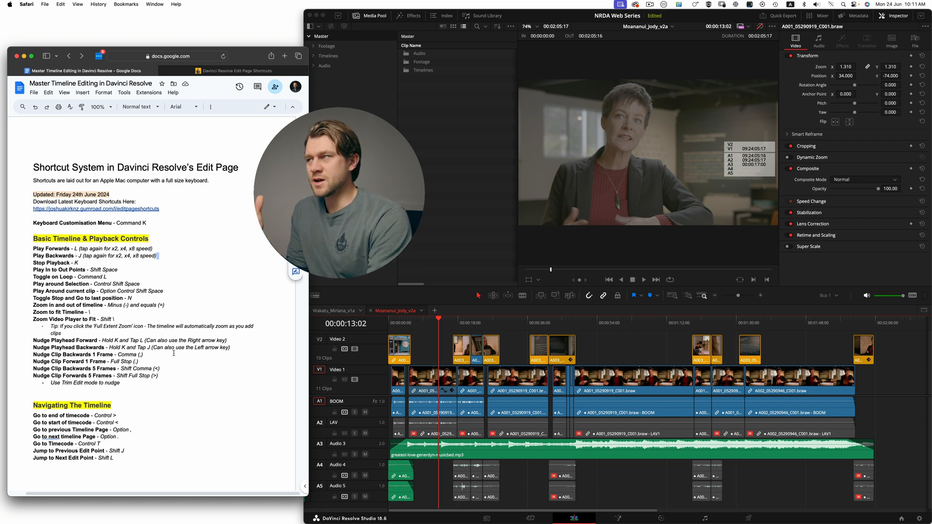
scroll(down, 3)
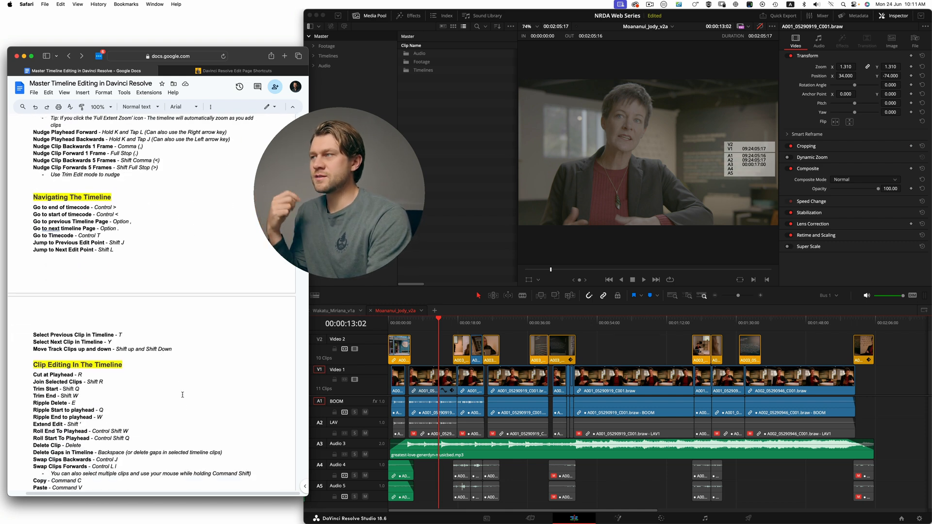
scroll(down, 3)
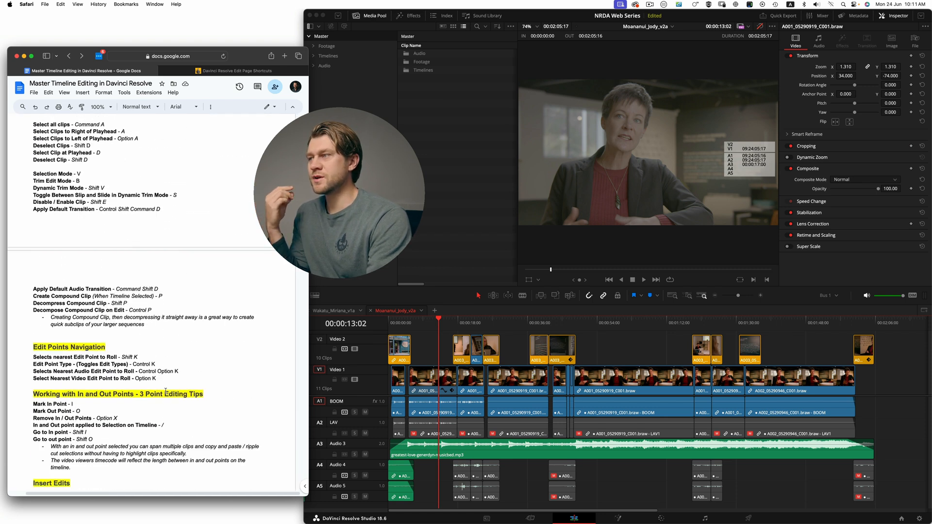
scroll(down, 3)
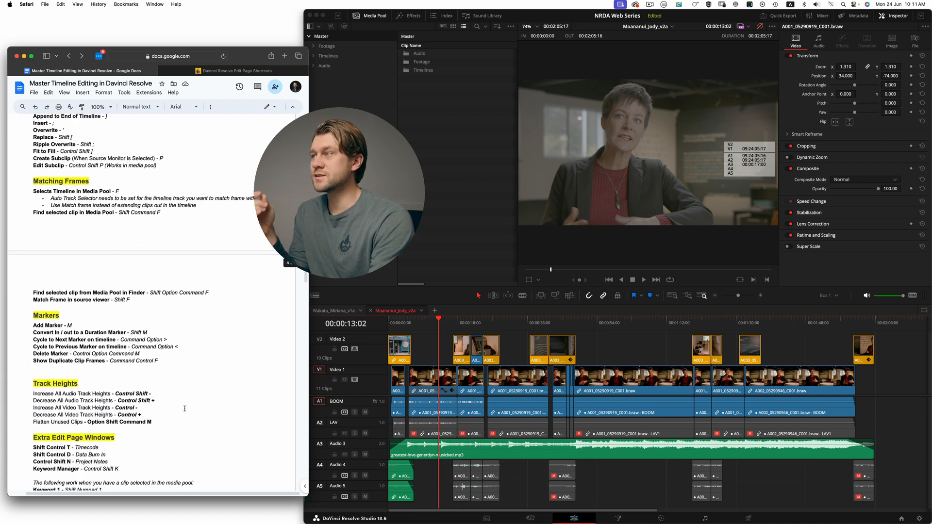
scroll(down, 3)
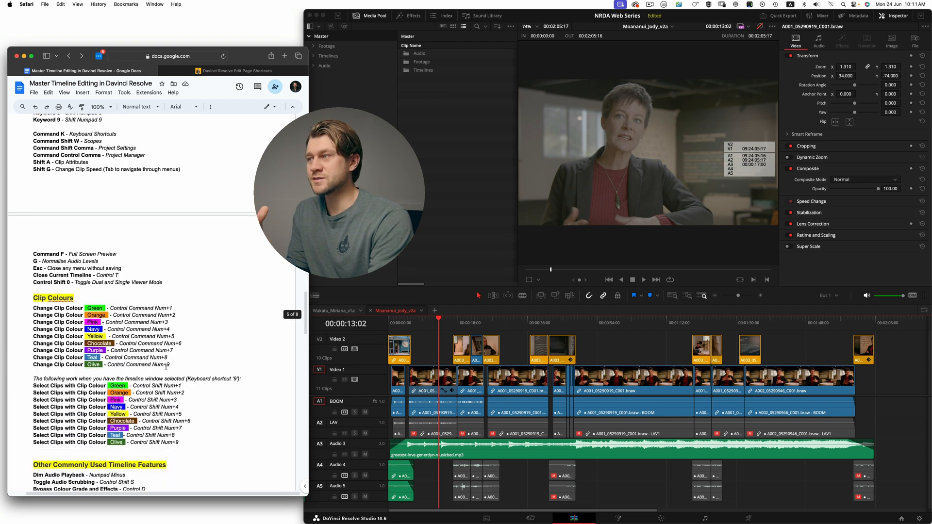
scroll(down, 3)
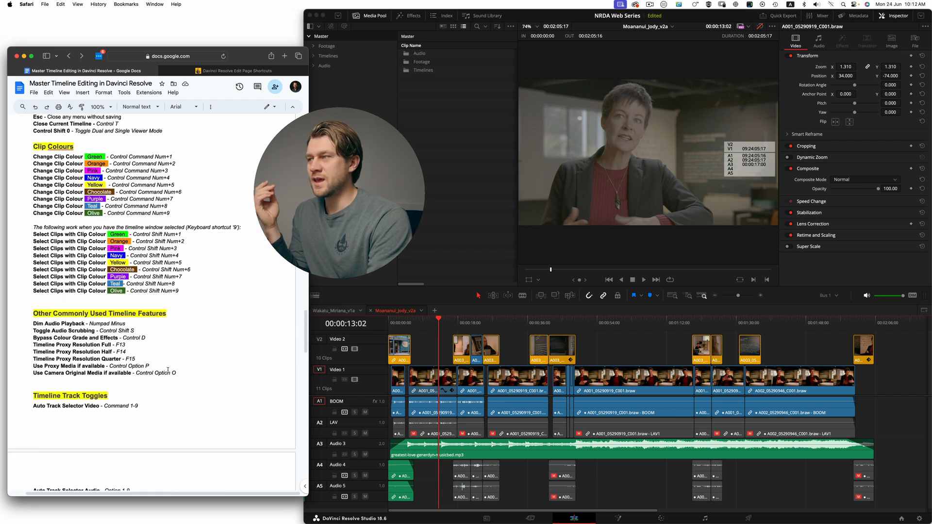
scroll(down, 3)
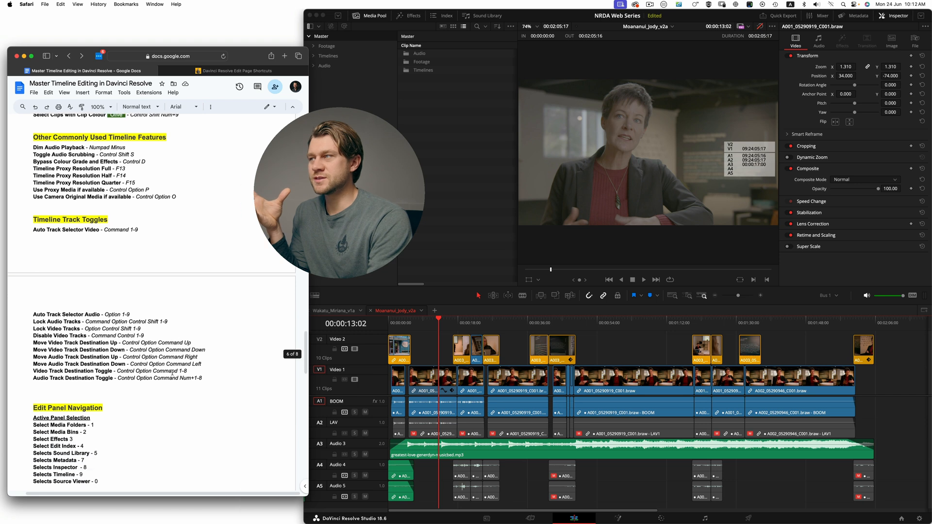
scroll(down, 3)
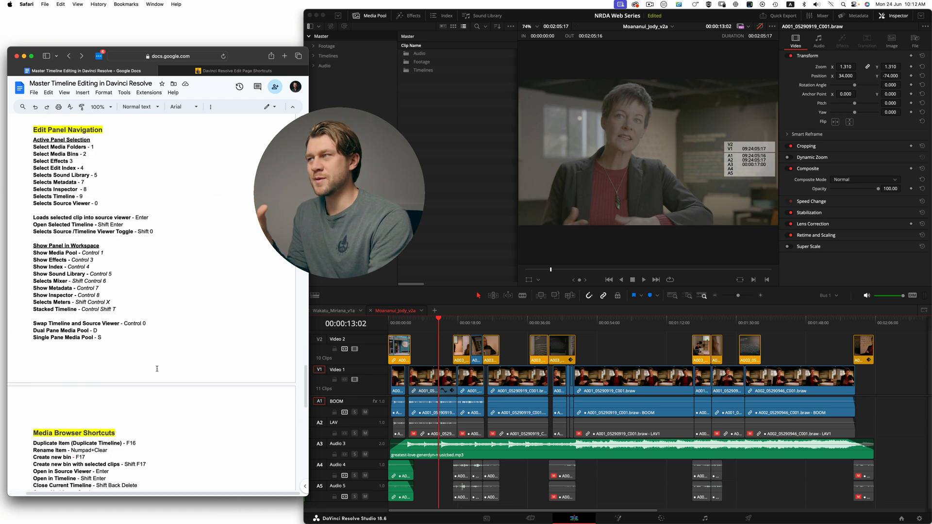
scroll(down, 3)
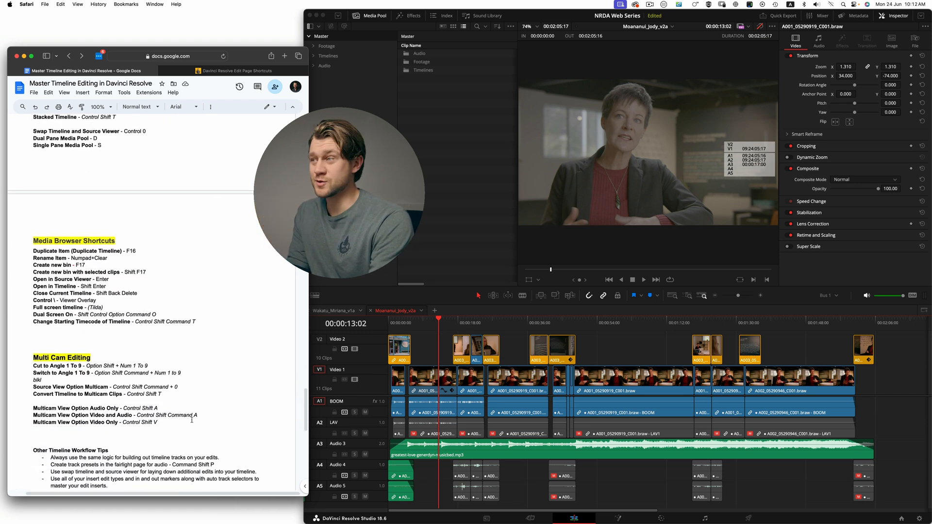
scroll(down, 3)
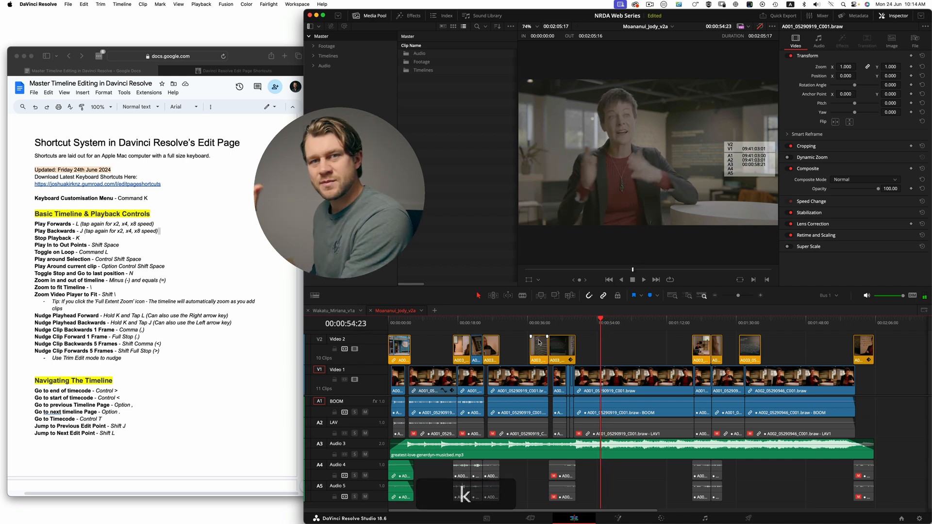
Focus the timeline, stop playback with K, and zoom in on the opening clips
click(644, 279)
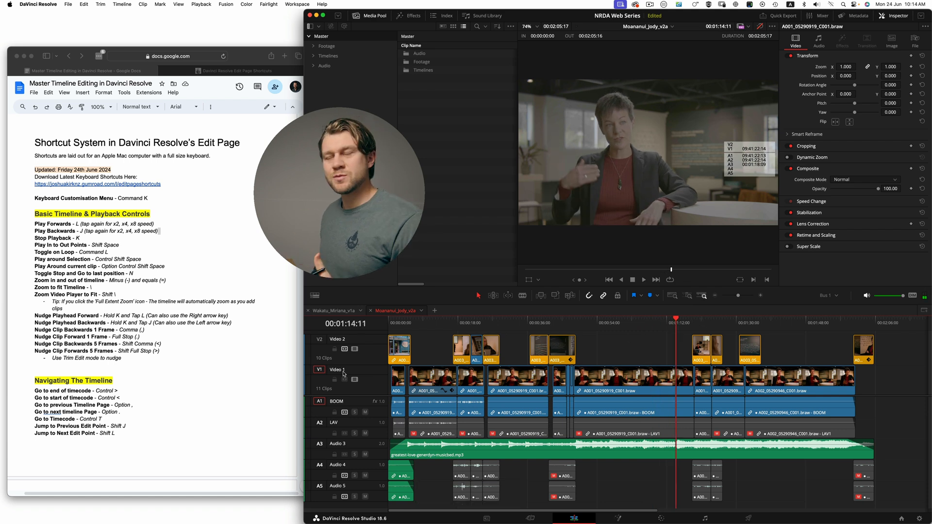
key(k)
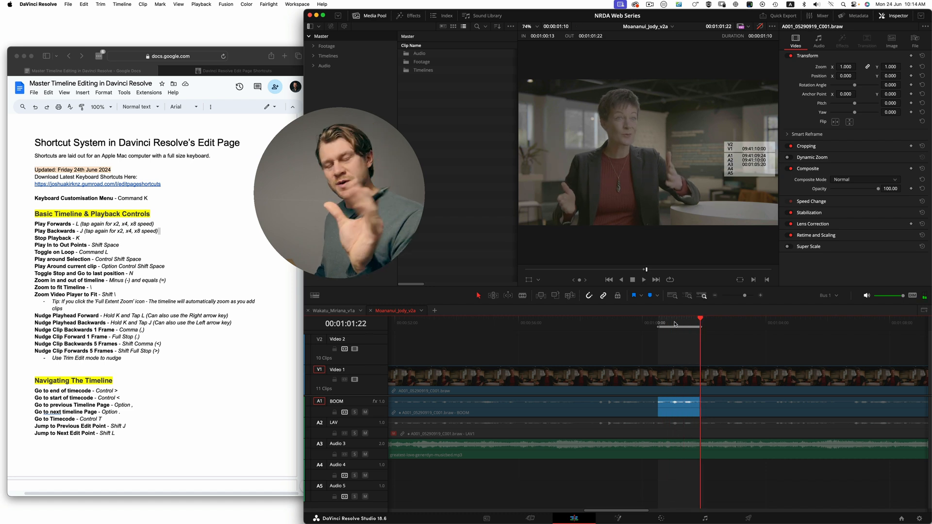
key(cmd+l)
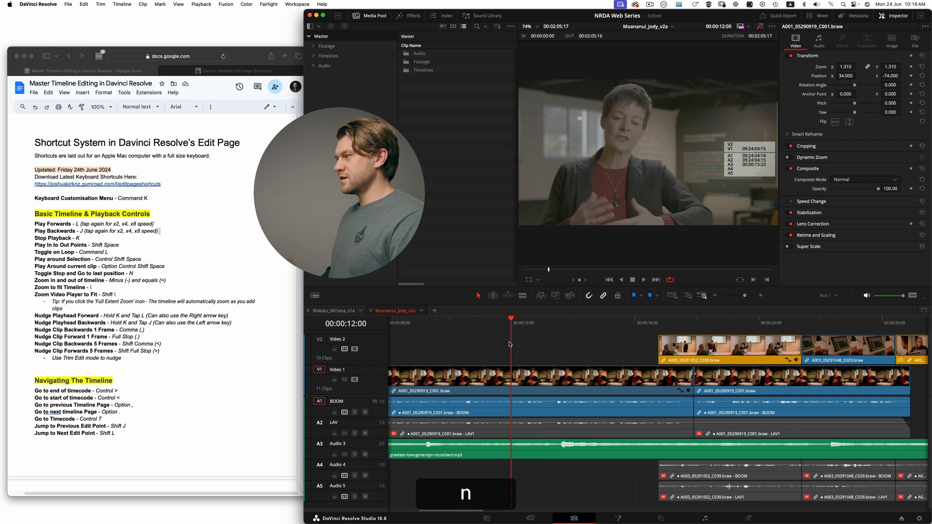
Move the playhead to 00:00:47:20 on the B-roll clip
click(641, 280)
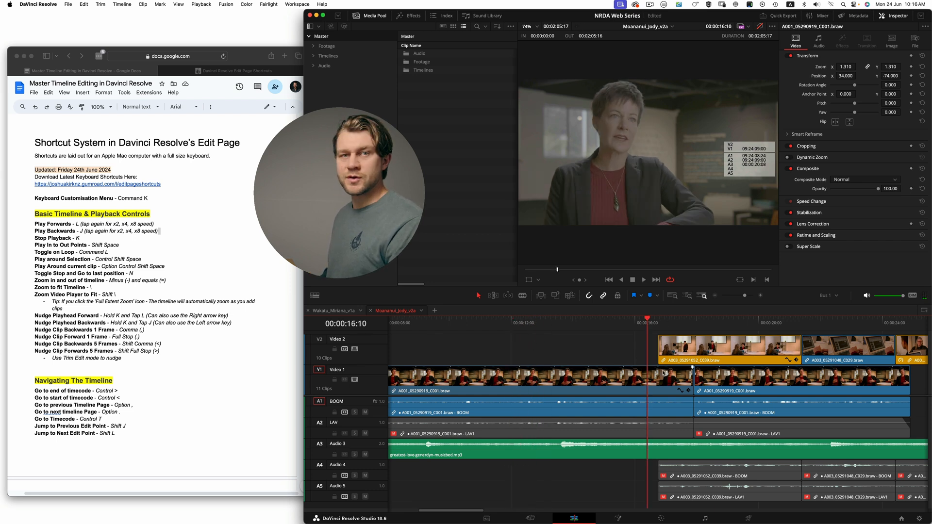
click(643, 280)
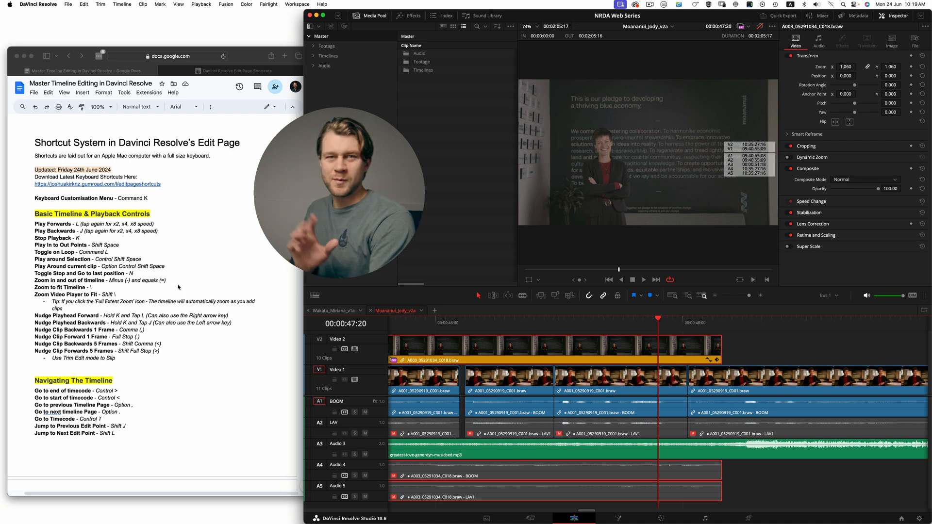
Scroll the guide to the In and Out Points, Insert Edits and Markers sections
scroll(down, 3)
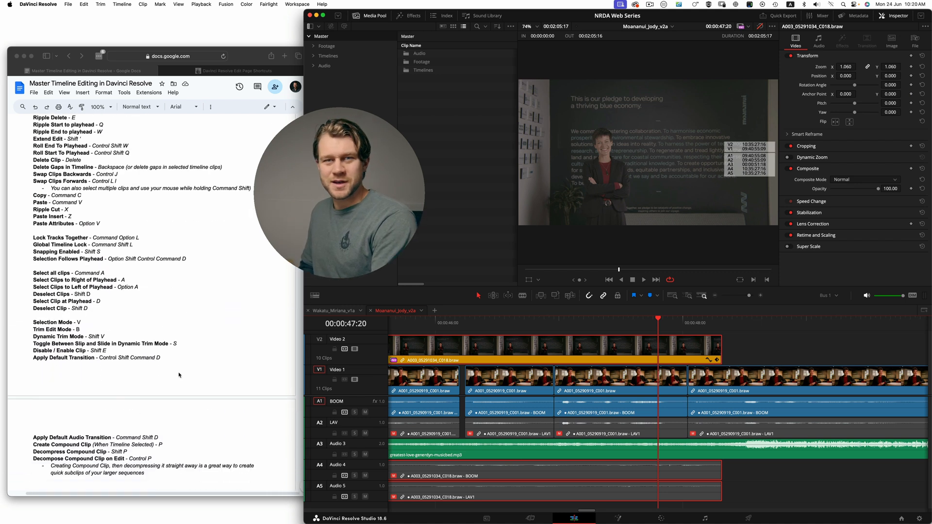
scroll(down, 3)
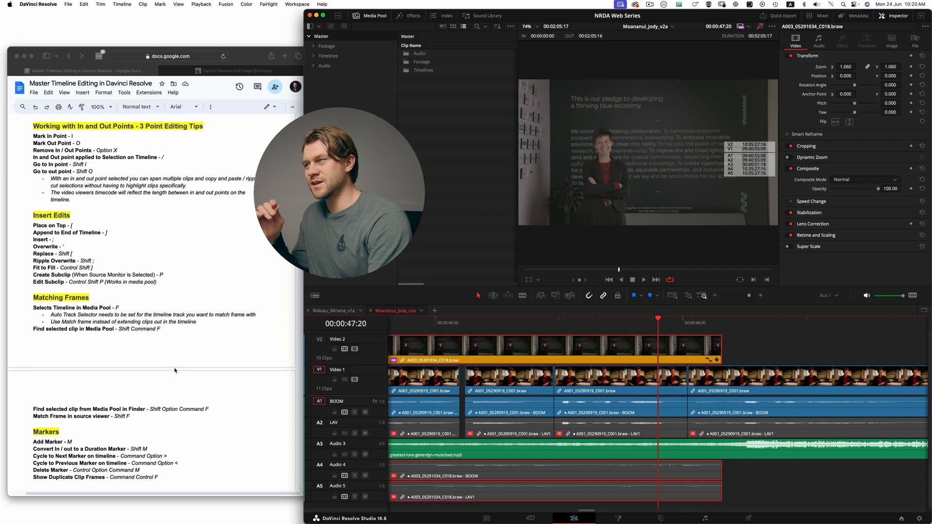